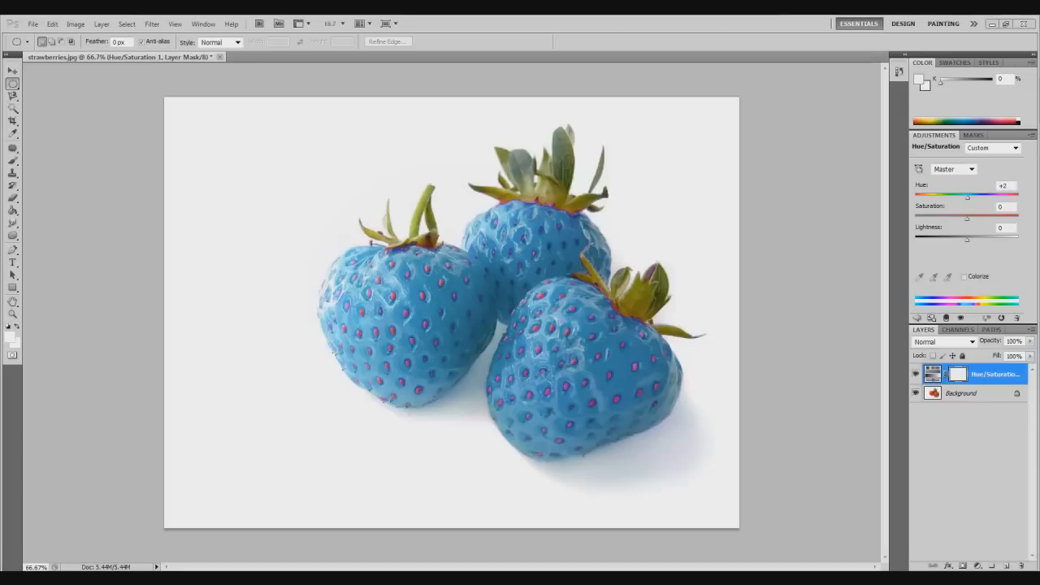
mouse_move(374, 400)
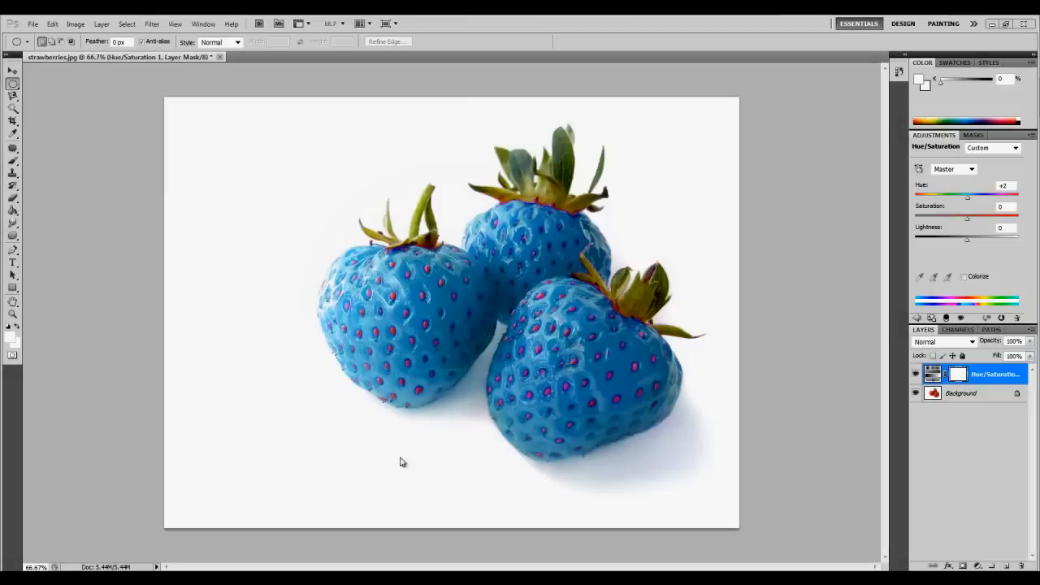
mouse_move(345, 514)
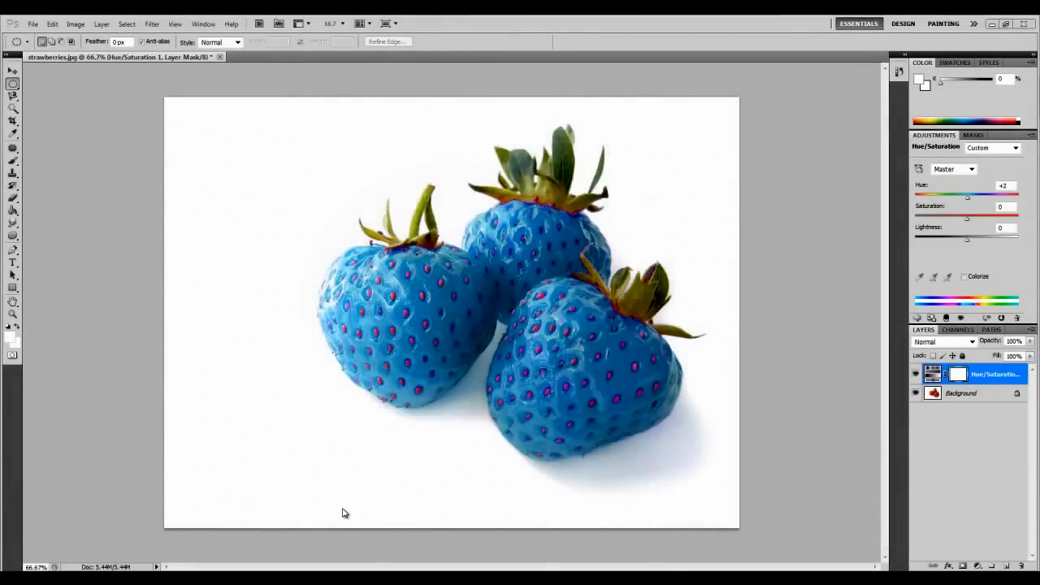
mouse_move(299, 516)
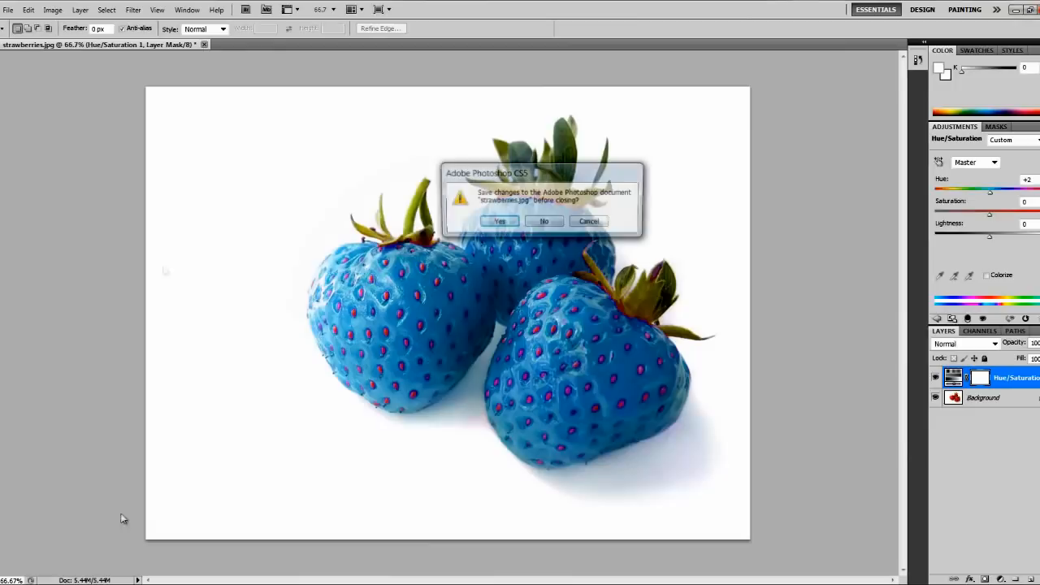
- Discard the blue recolouring by declining to save the changes to the image
left_click(543, 221)
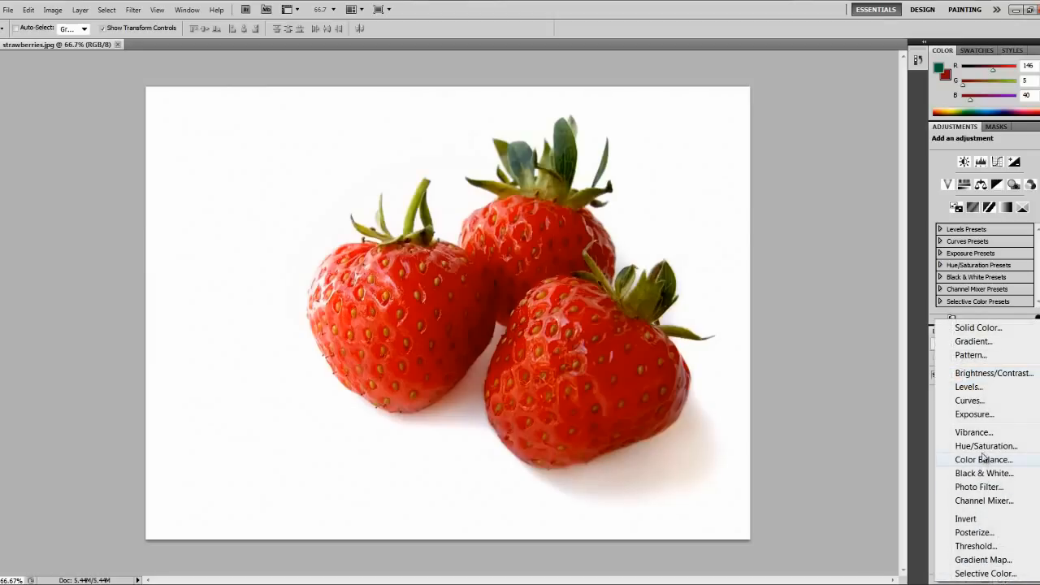
mouse_move(1006, 446)
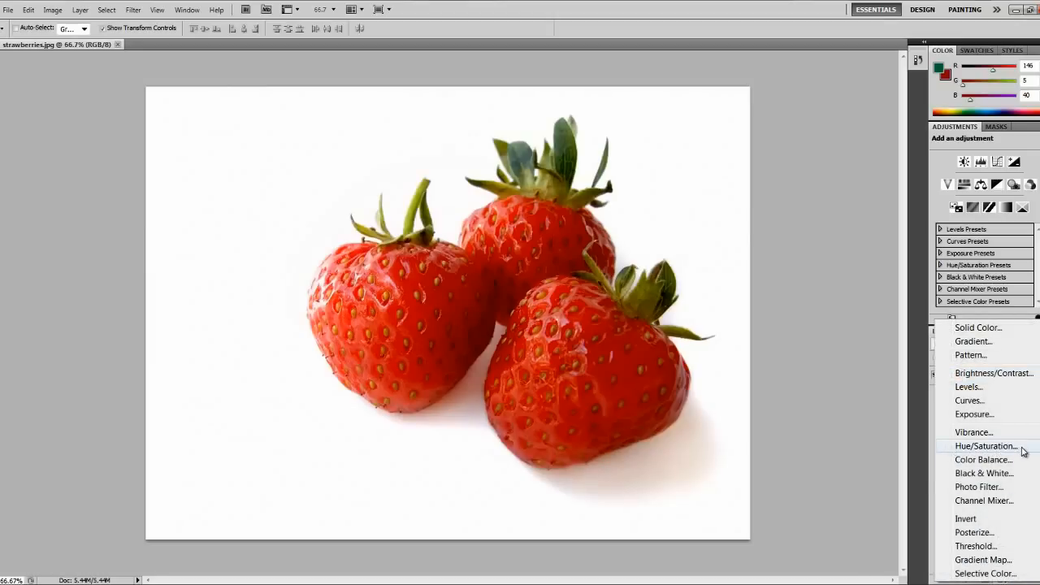
- Add a Hue/Saturation adjustment layer and limit its edit range to Reds
left_click(985, 445)
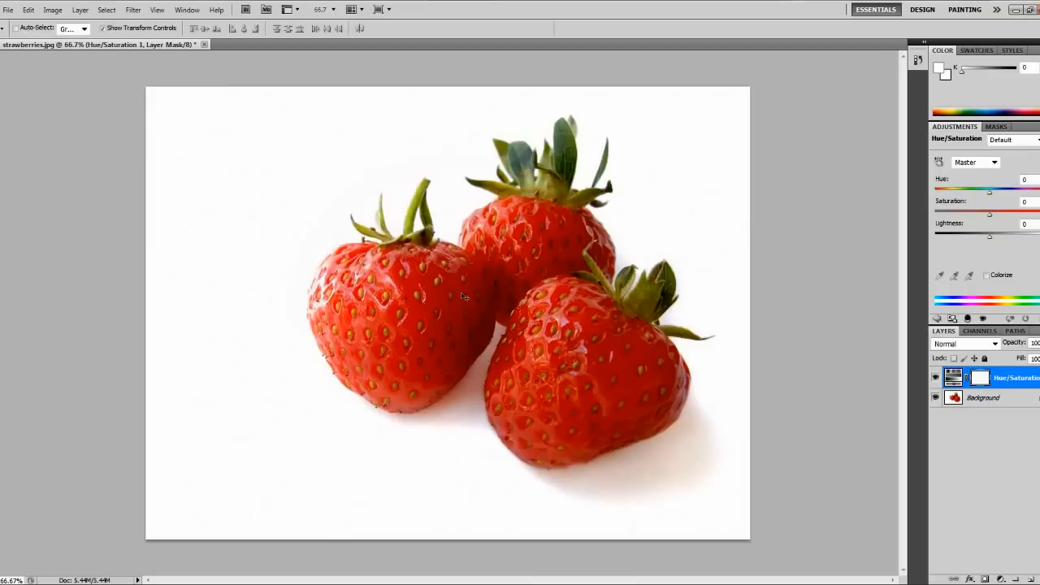
left_click(995, 162)
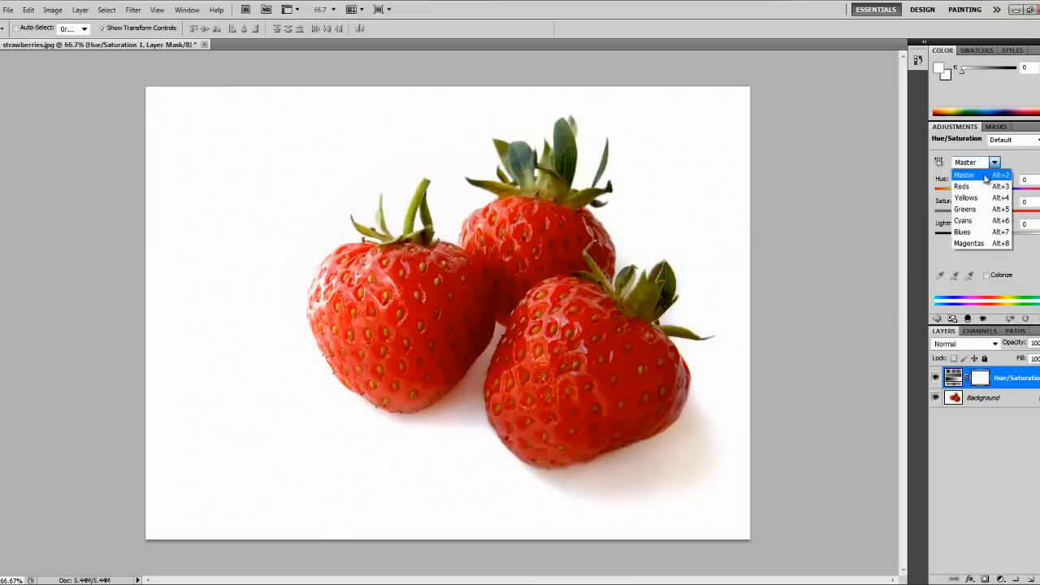
left_click(962, 185)
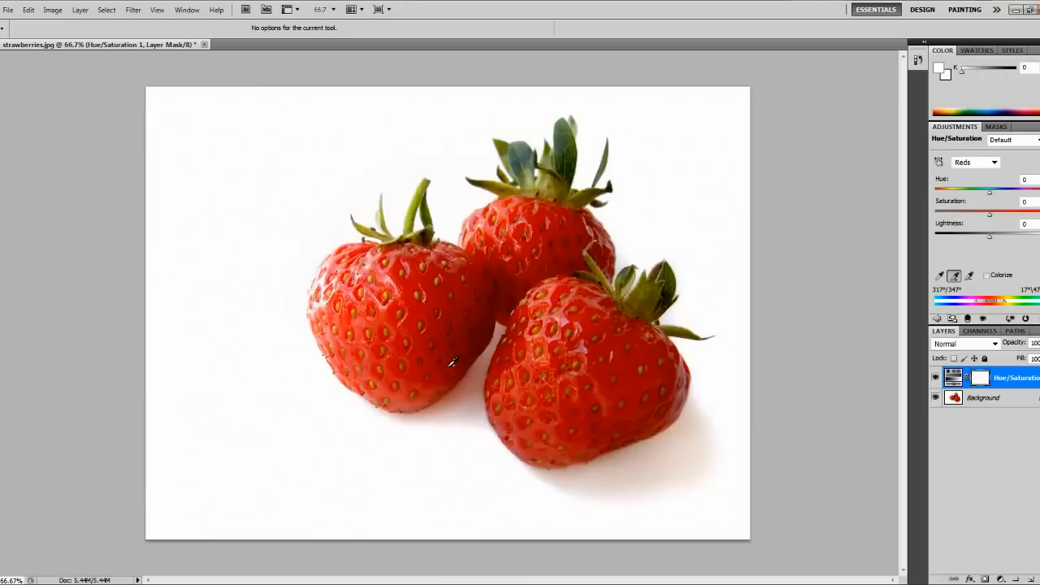
mouse_move(338, 268)
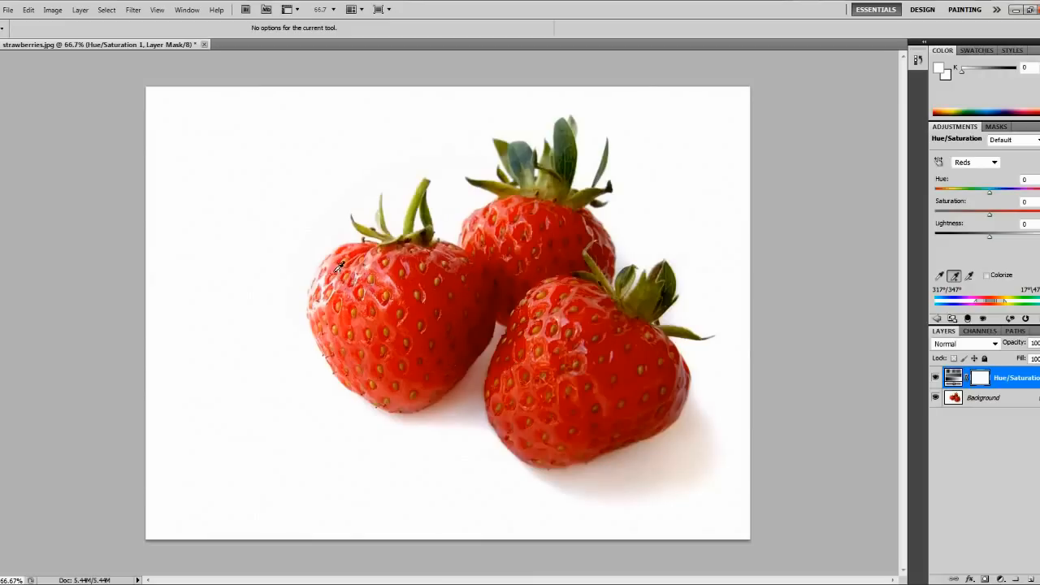
mouse_move(538, 214)
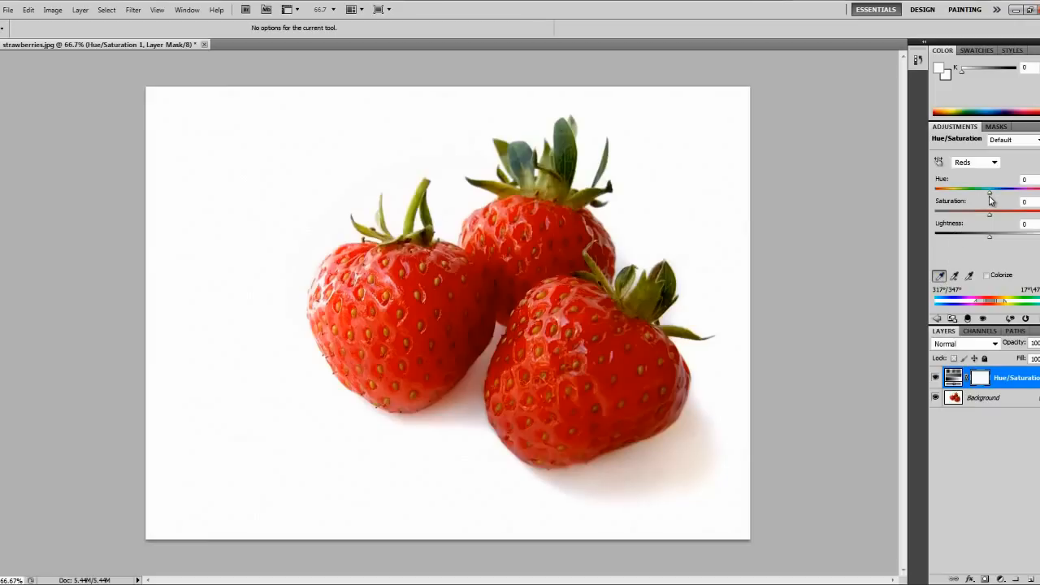
- Shift the reds' hue through crimson, pink, blue, cyan and blue-violet on the strawberries
left_click_drag(990, 188, 989, 189)
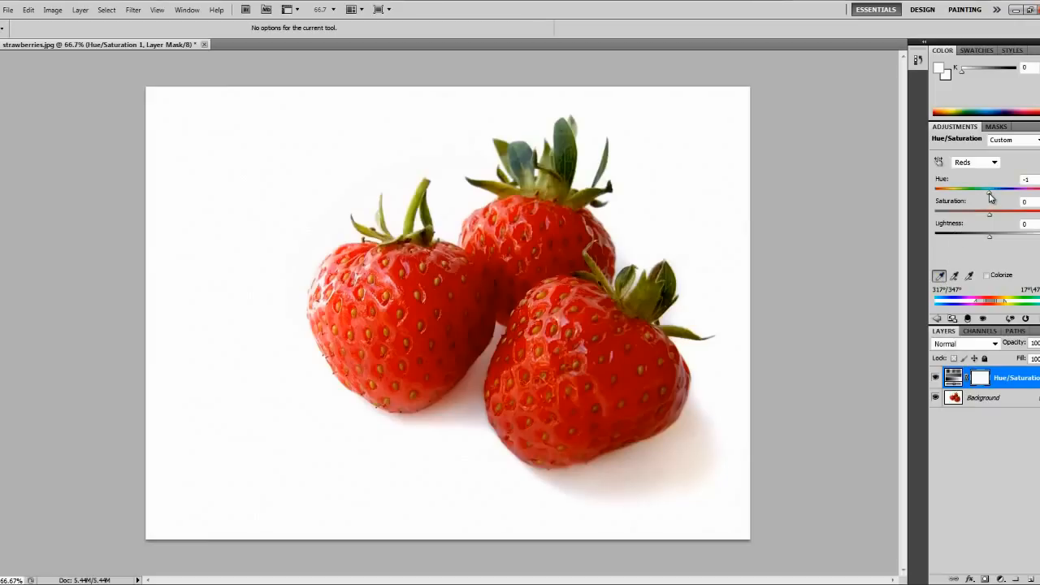
left_click_drag(990, 189, 978, 189)
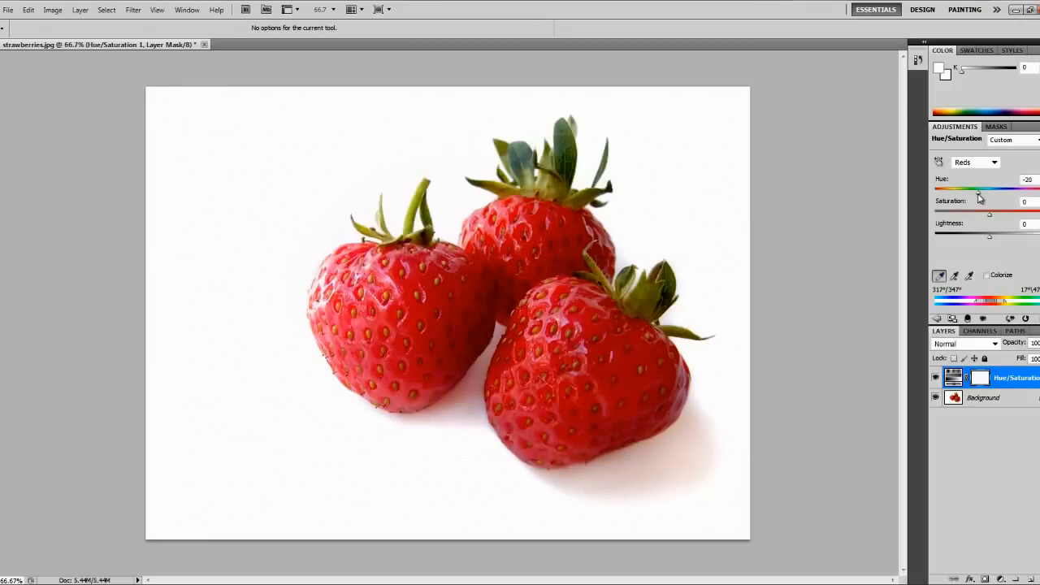
left_click_drag(990, 189, 967, 189)
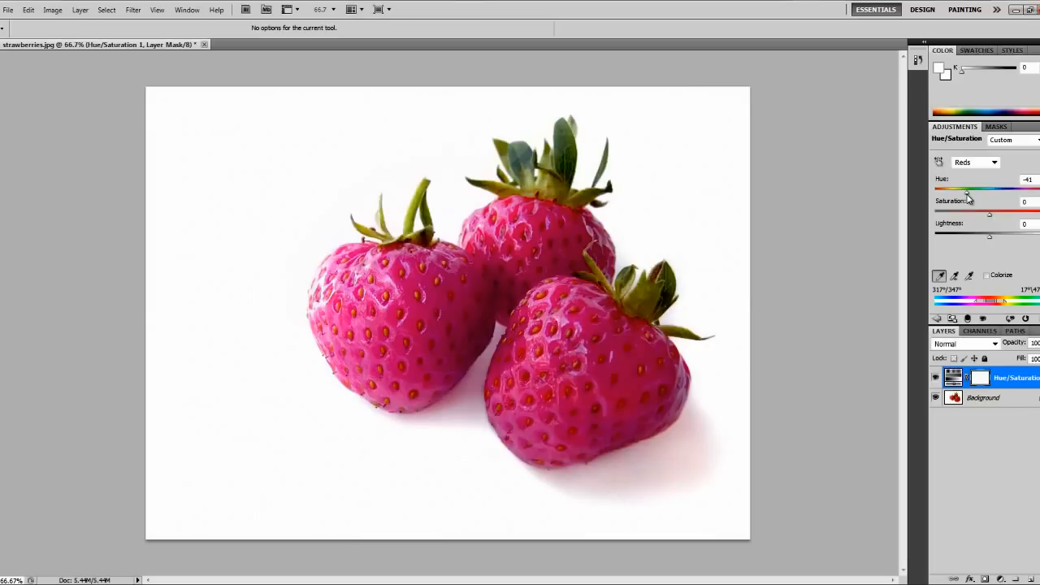
left_click_drag(968, 189, 959, 188)
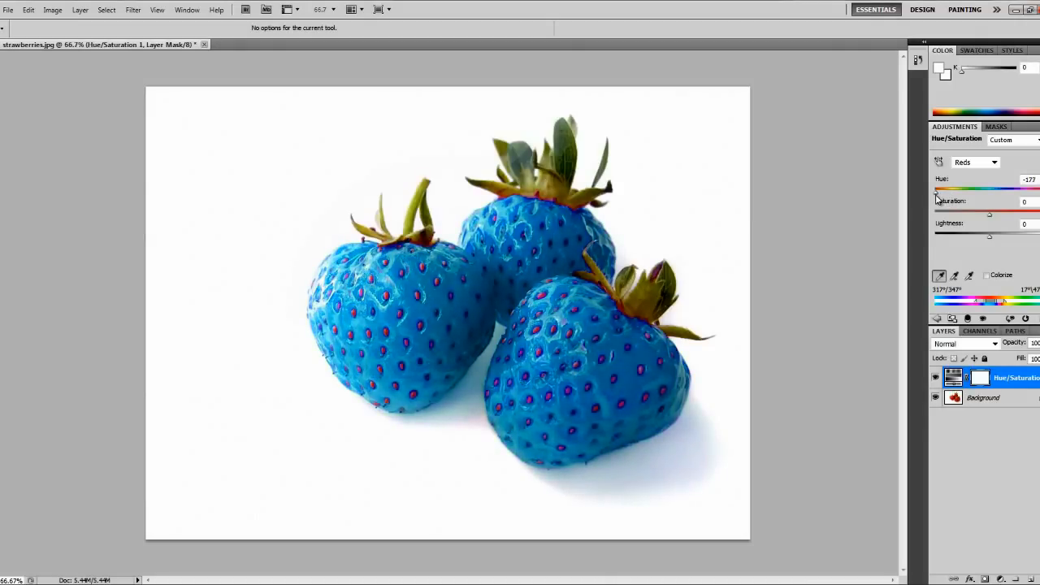
left_click_drag(935, 192, 953, 192)
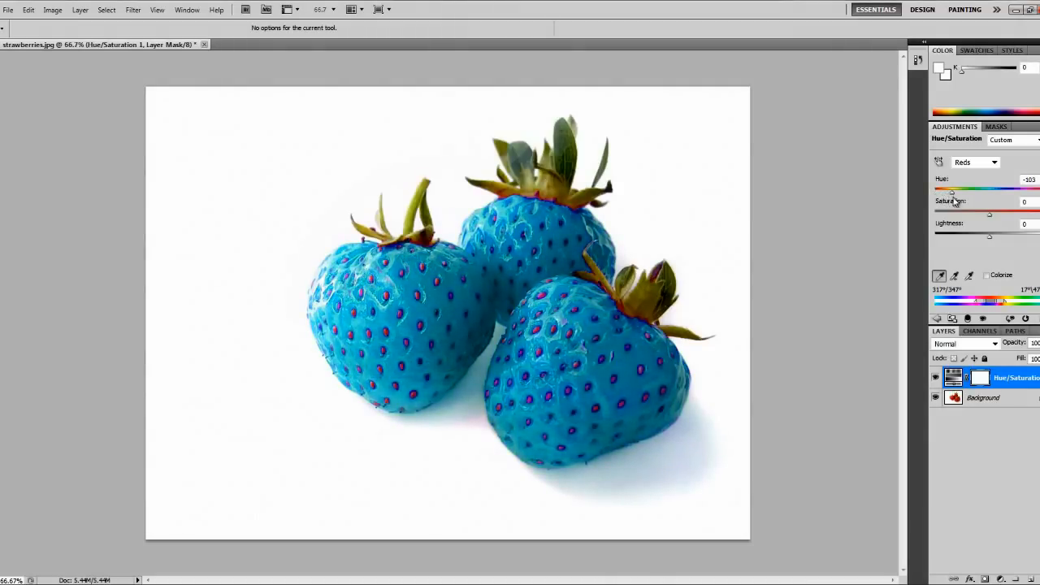
left_click_drag(953, 192, 998, 192)
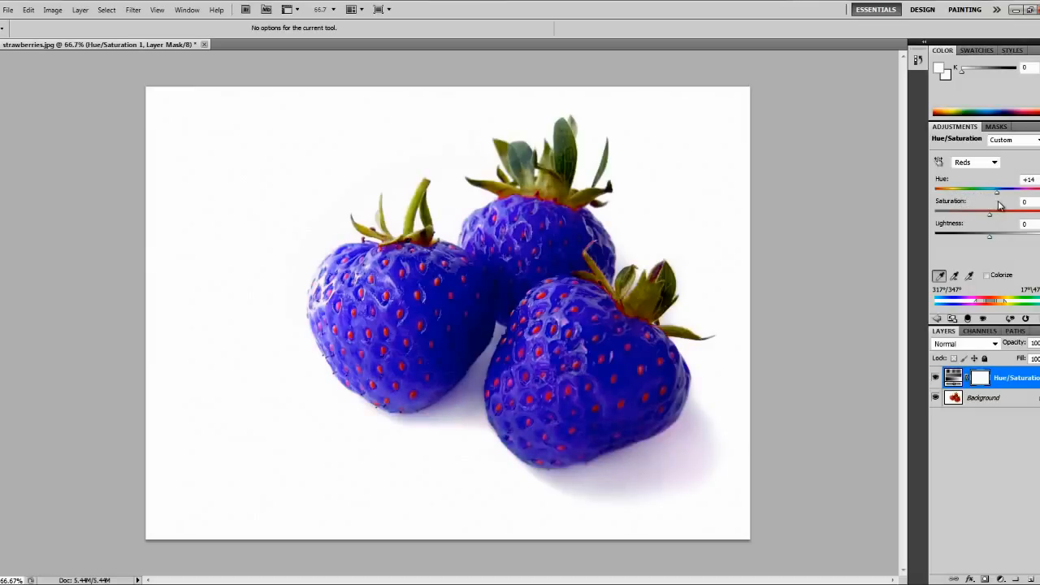
- Continue the hue through yellow, green and blue, settling the strawberries on purple
left_click_drag(998, 190, 1010, 190)
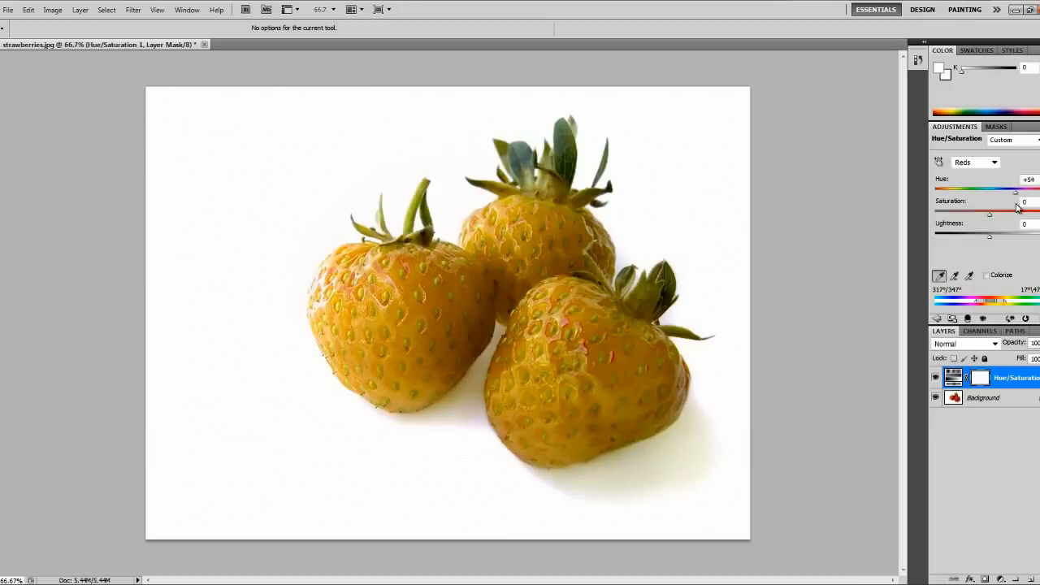
left_click_drag(990, 190, 1027, 190)
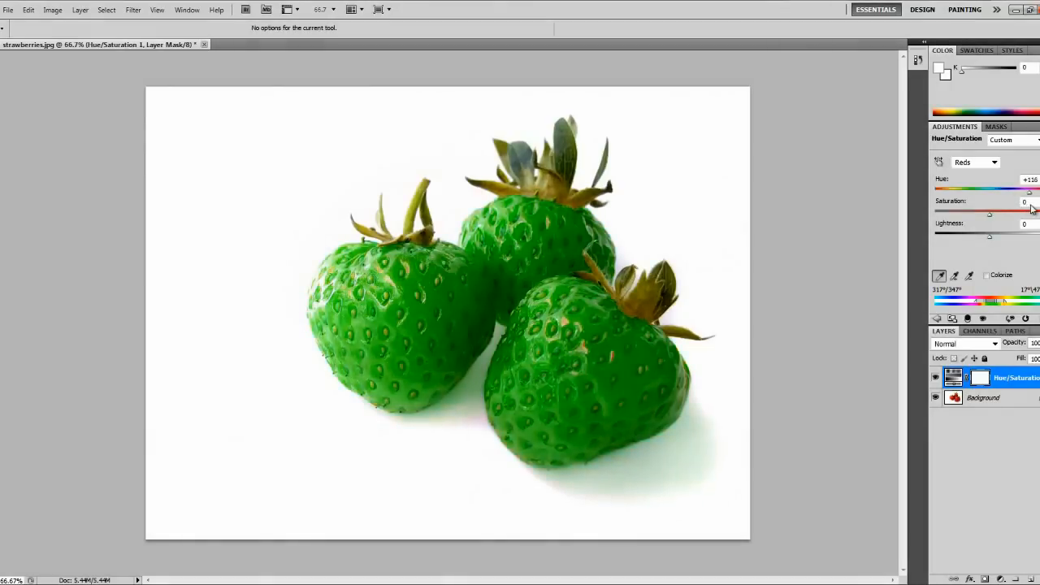
left_click_drag(1011, 189, 1032, 189)
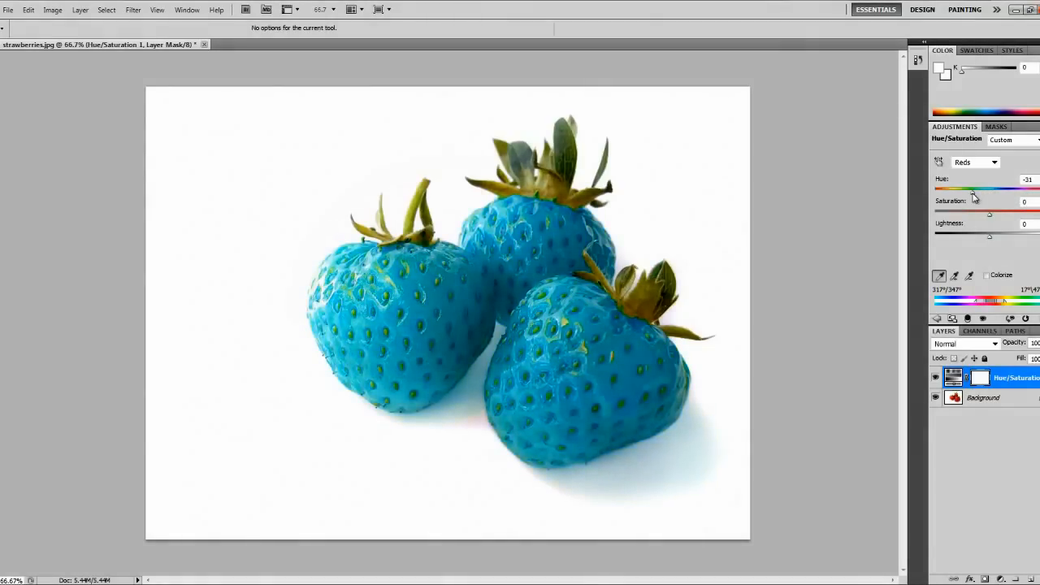
left_click_drag(990, 189, 964, 189)
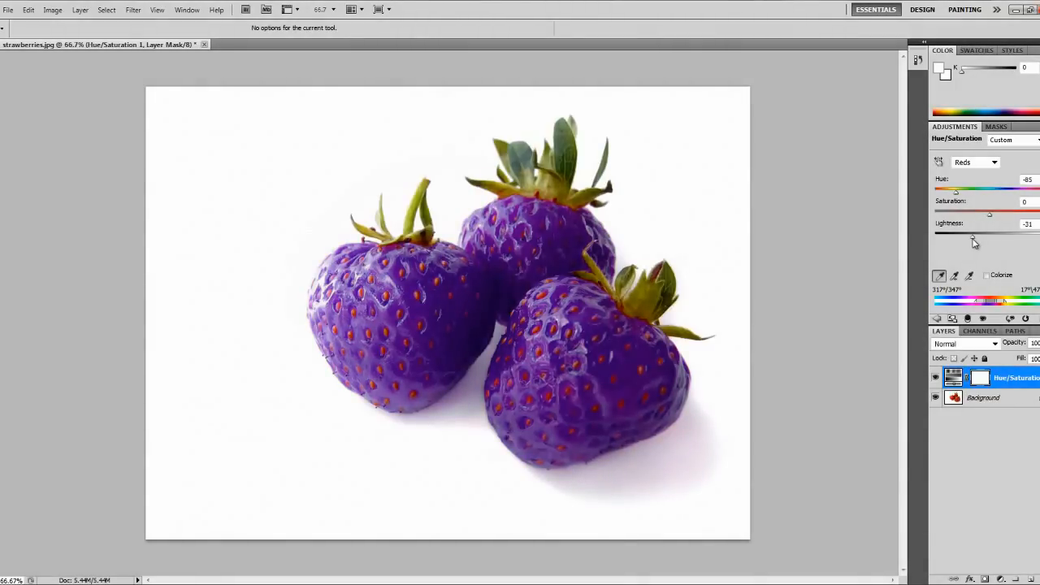
- Vary the reds' lightness from near-black to pale lavender, ending on a deep dark purple
left_click_drag(989, 238, 953, 237)
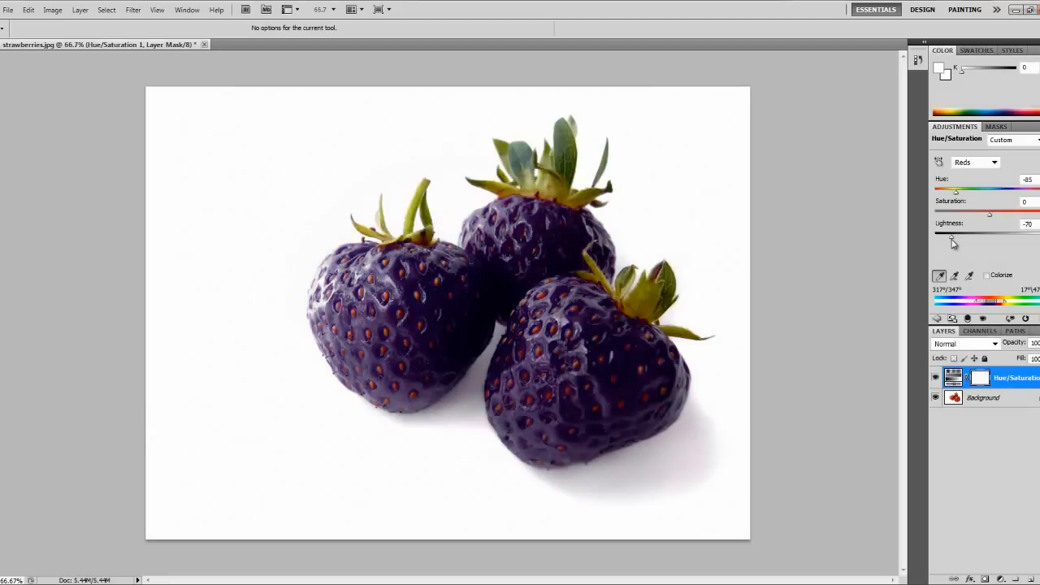
left_click_drag(952, 234, 1022, 234)
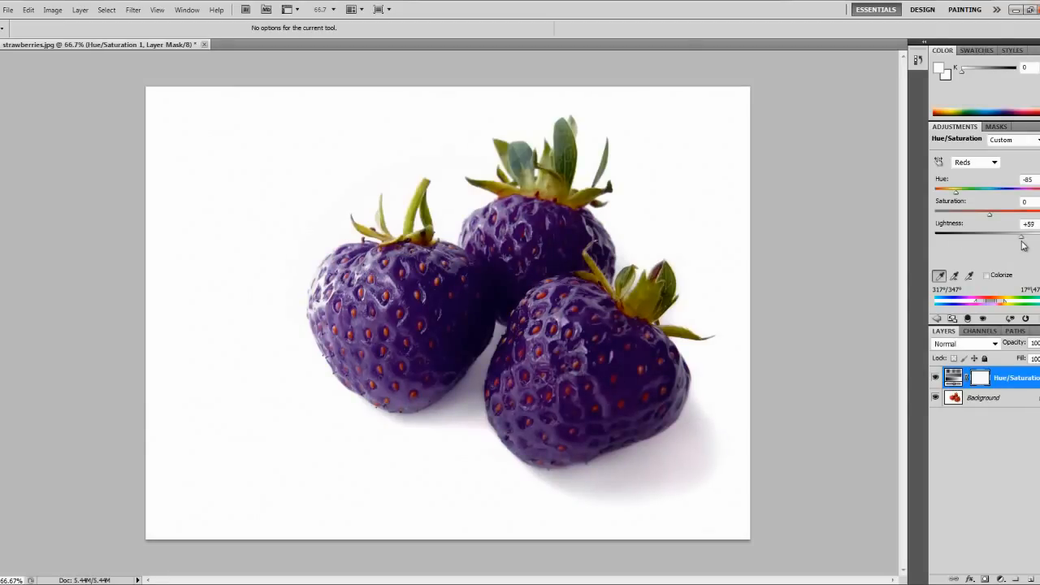
left_click_drag(1023, 237, 1032, 237)
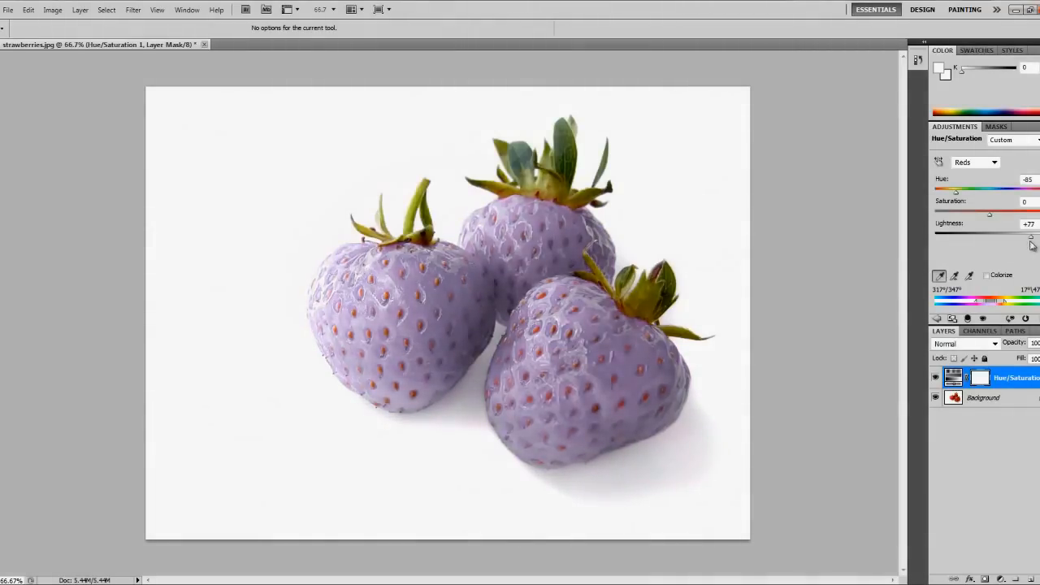
left_click_drag(1031, 236, 1004, 236)
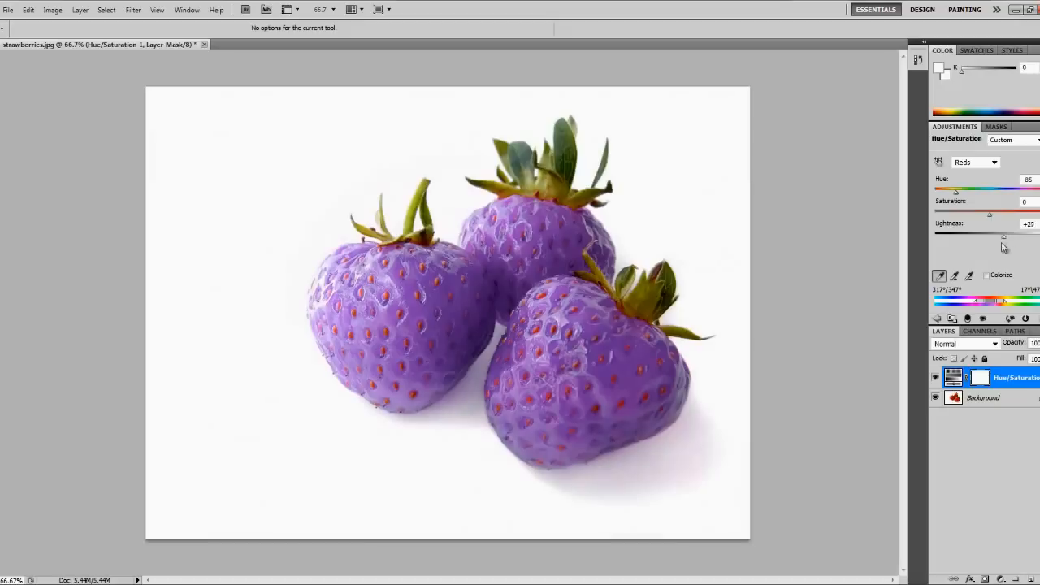
left_click_drag(1004, 238, 959, 237)
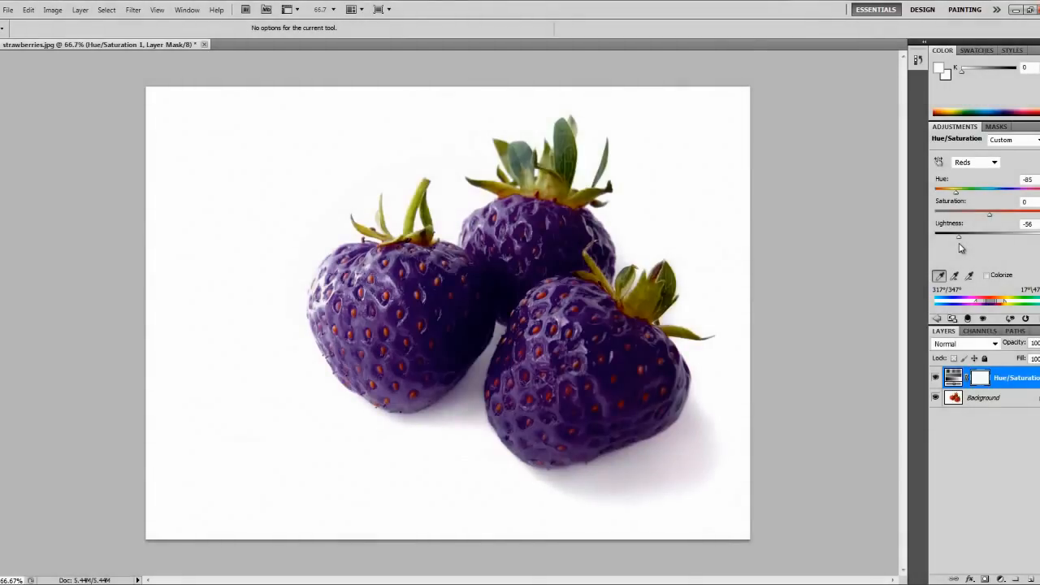